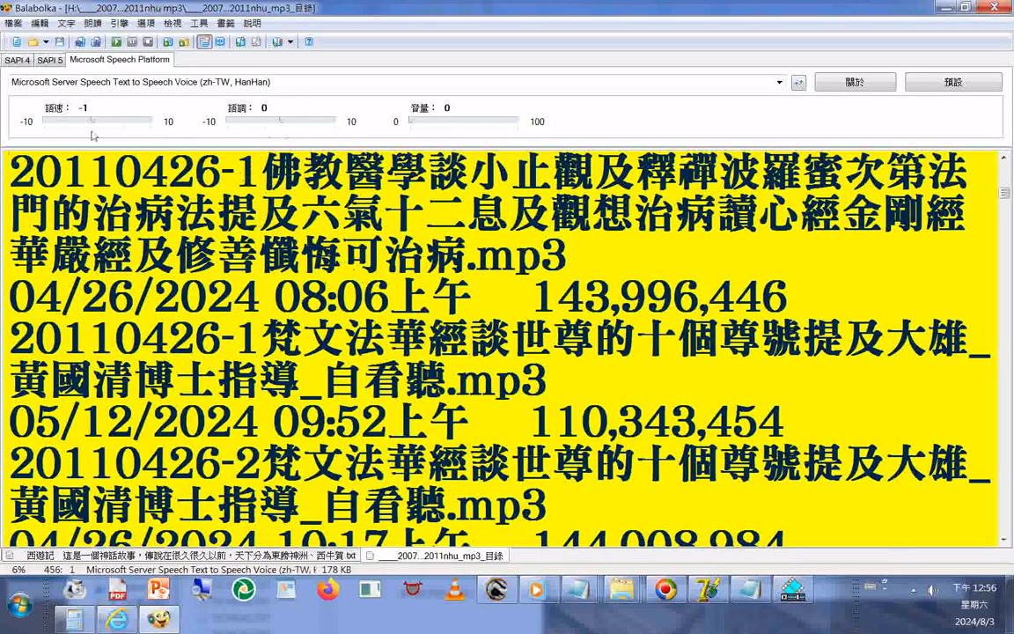
Start reading the yellow mp3 file list aloud with the Microsoft Server Speech voice.
left_click_drag(97, 120, 114, 120)
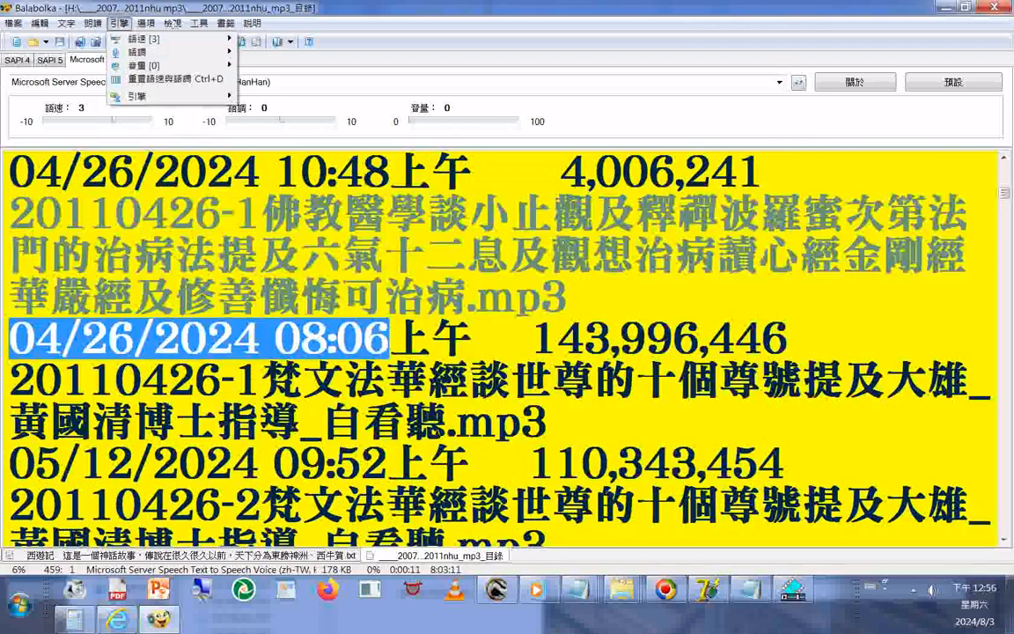
Show the Speech menu while narration continues through the 20110426-2 entry's date line.
left_click(94, 23)
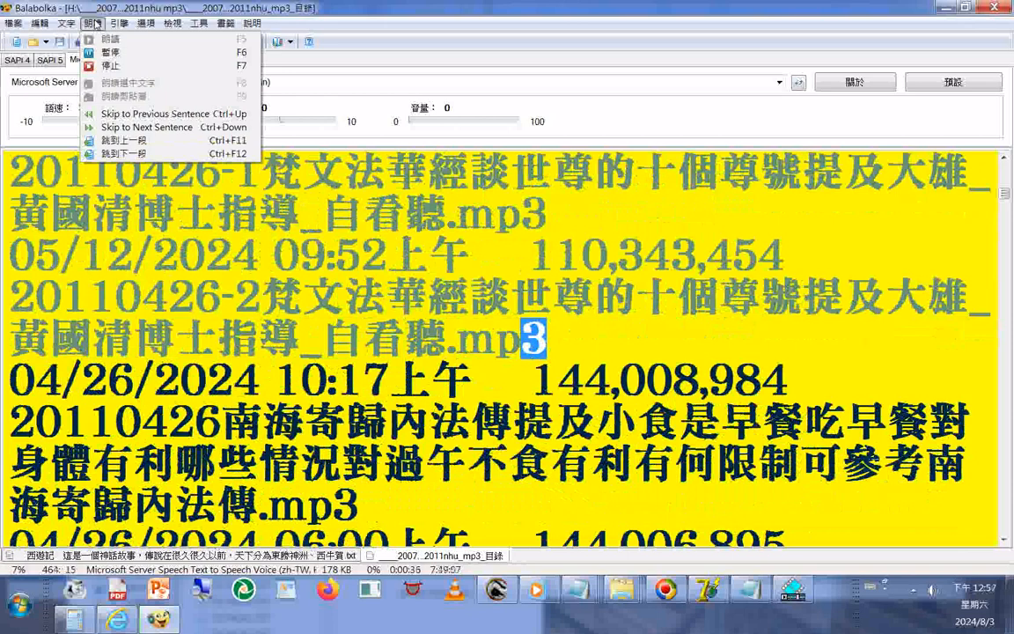
scroll("down", 3)
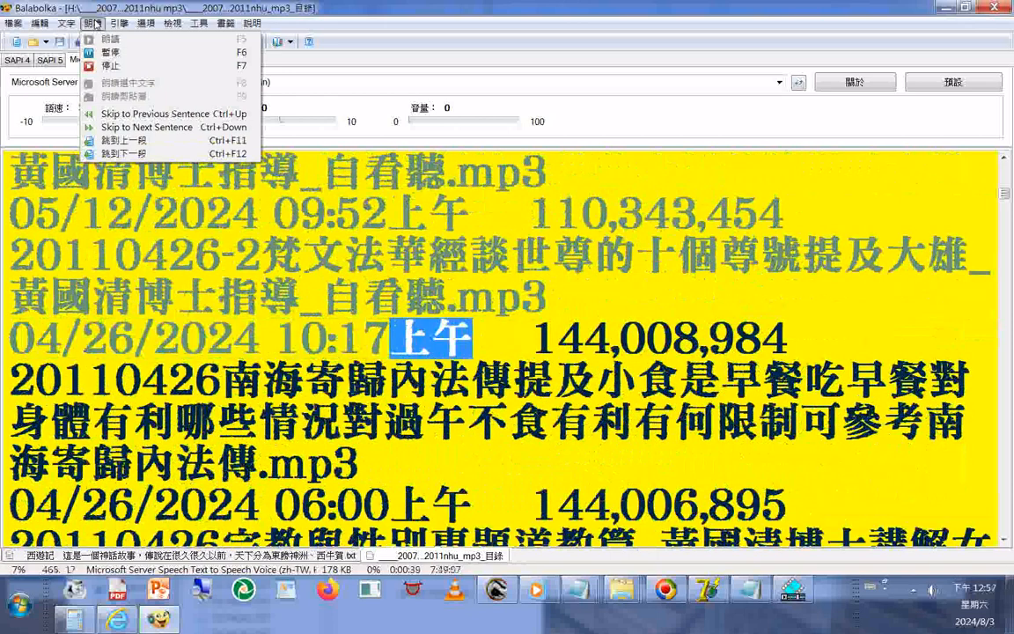